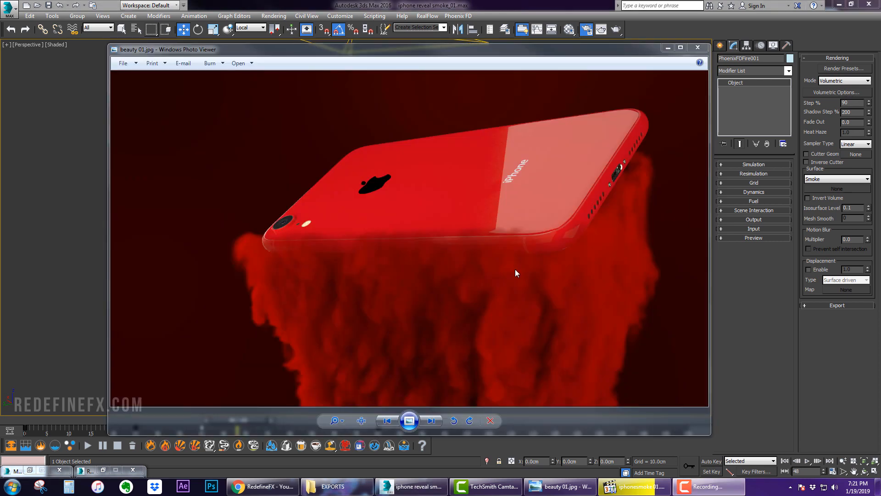
mouse_move(416, 152)
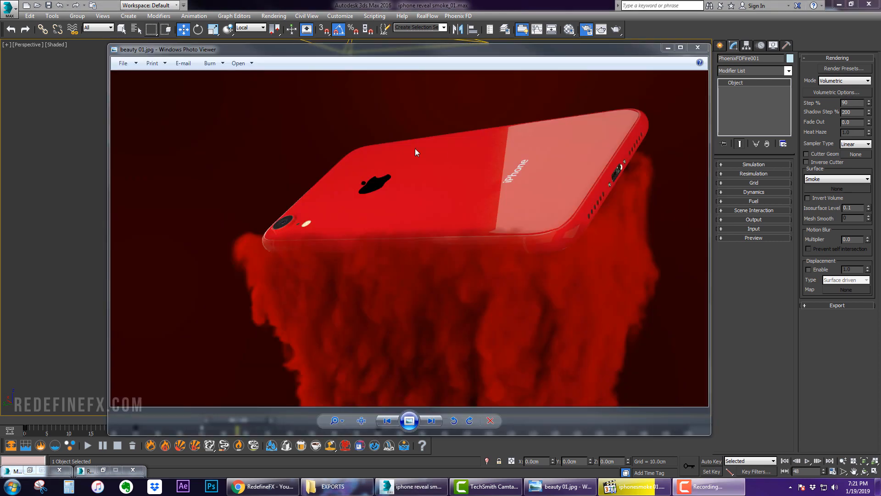
mouse_move(471, 93)
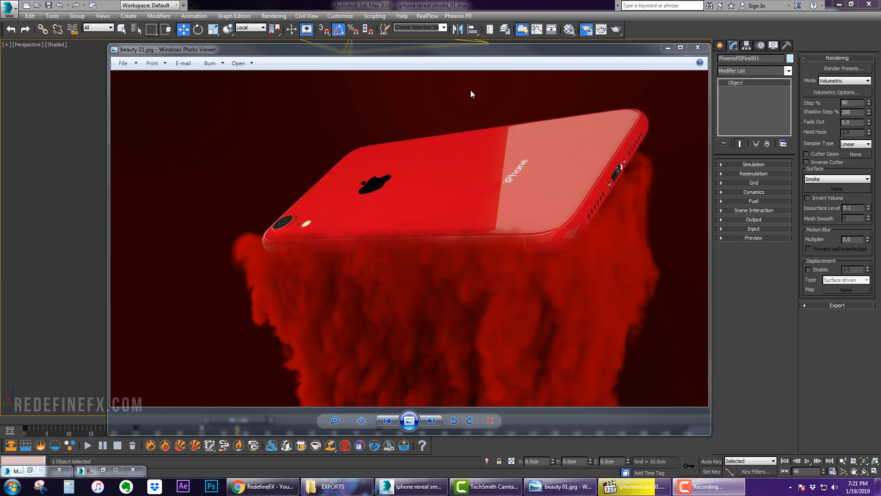
mouse_move(642, 245)
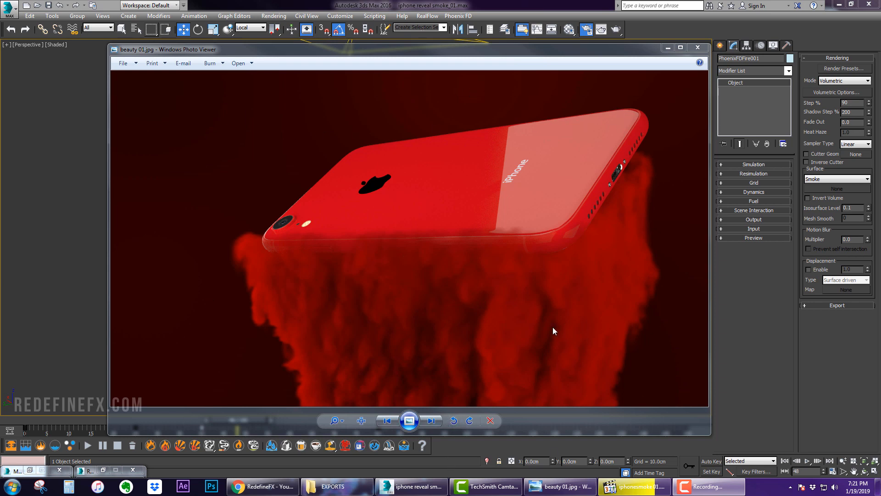
mouse_move(554, 336)
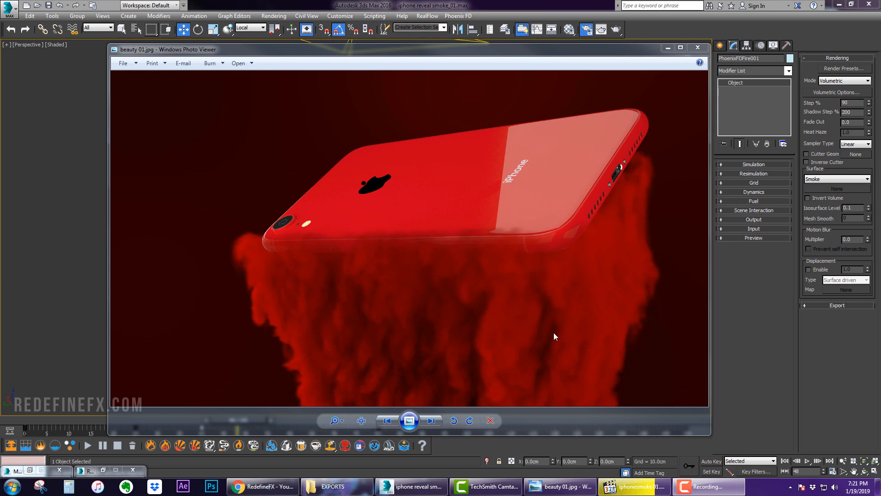
Step: Advance the Photo Viewer from beauty 01.jpg to beauty 02.jpg, the phone above red smoke
click(431, 420)
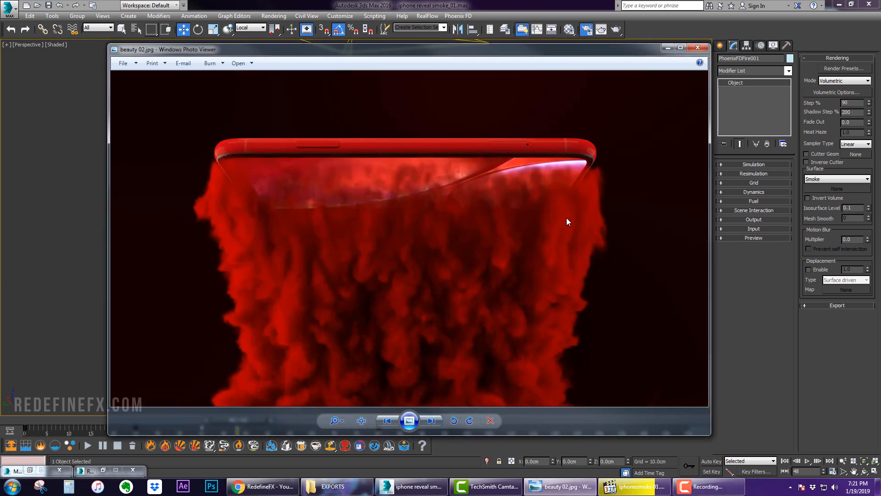
mouse_move(696, 175)
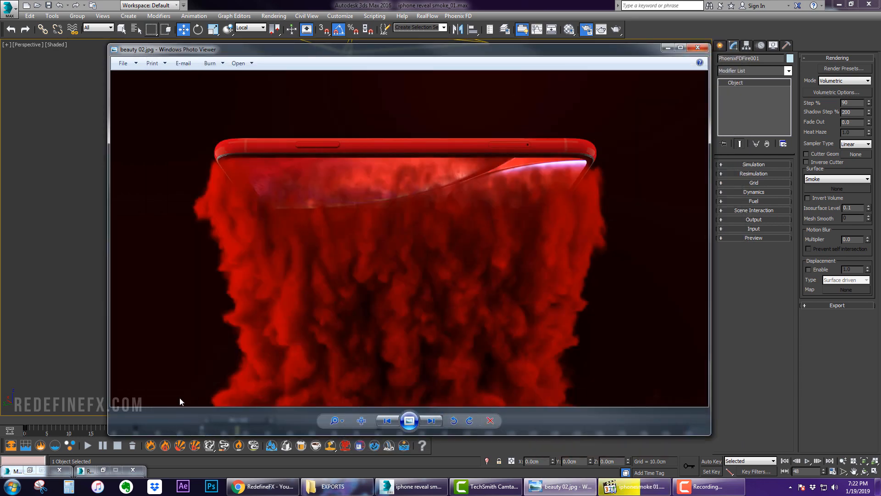
click(261, 486)
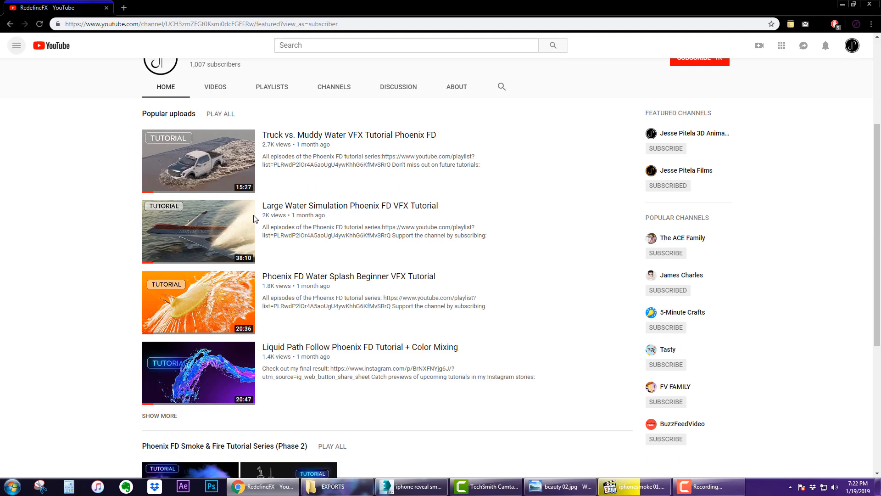
scroll(down, 3)
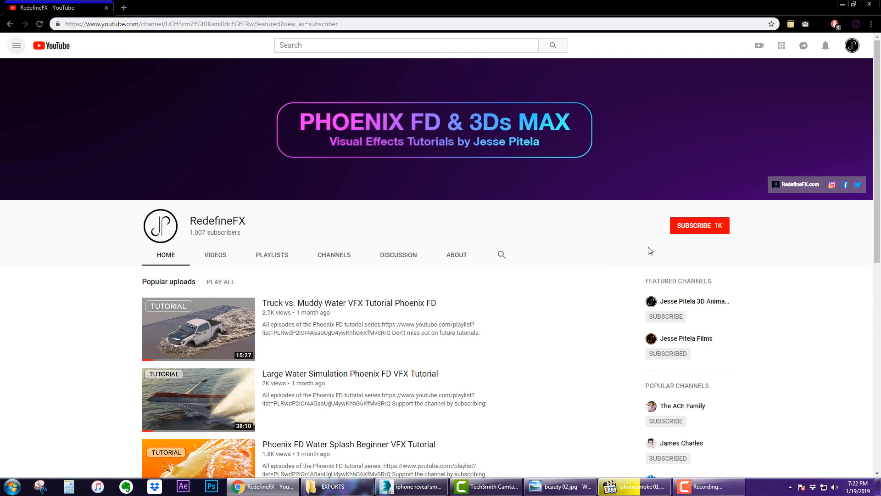
mouse_move(433, 263)
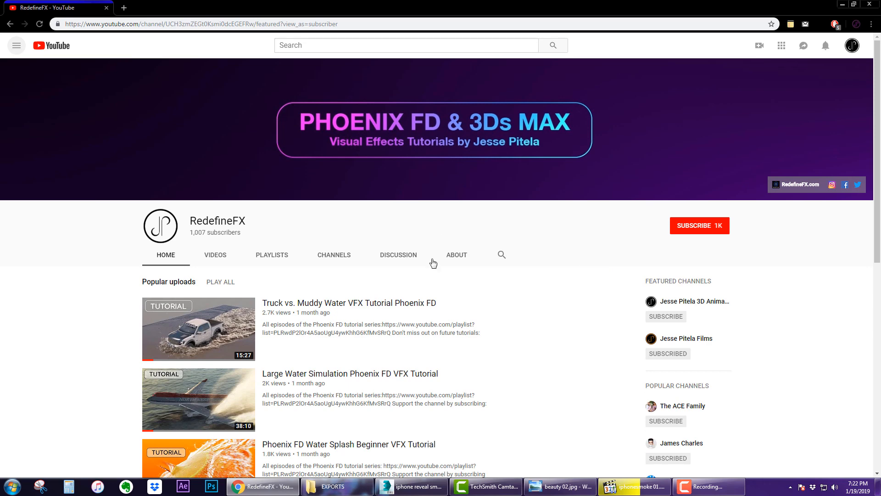
scroll(down, 3)
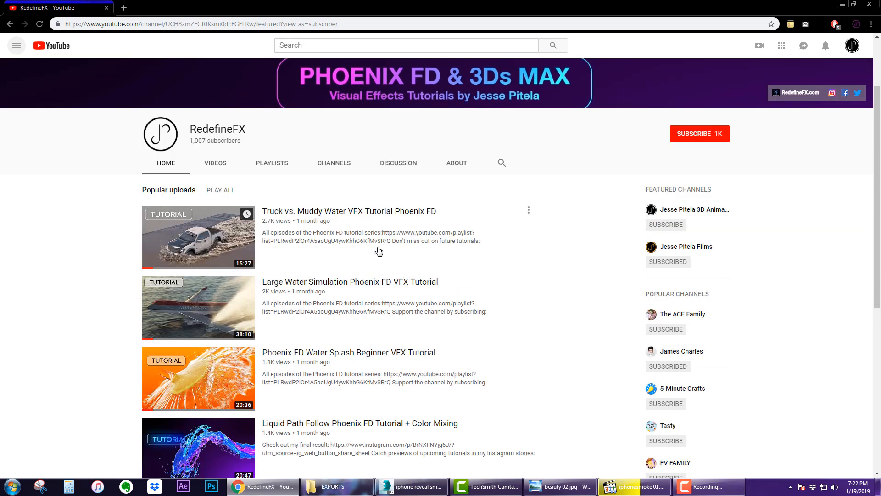
click(410, 486)
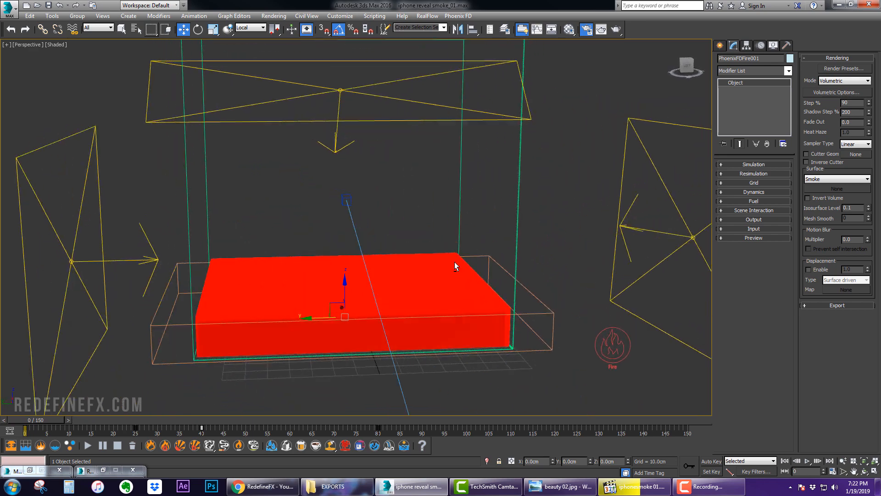
Step: Orbit the Perspective view around the red slab and its cached smoke
drag(455, 266, 377, 270)
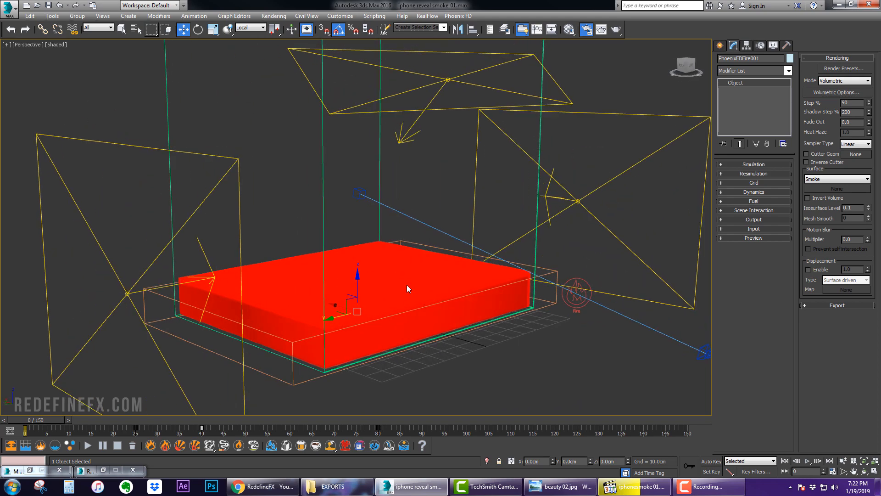
mouse_move(173, 424)
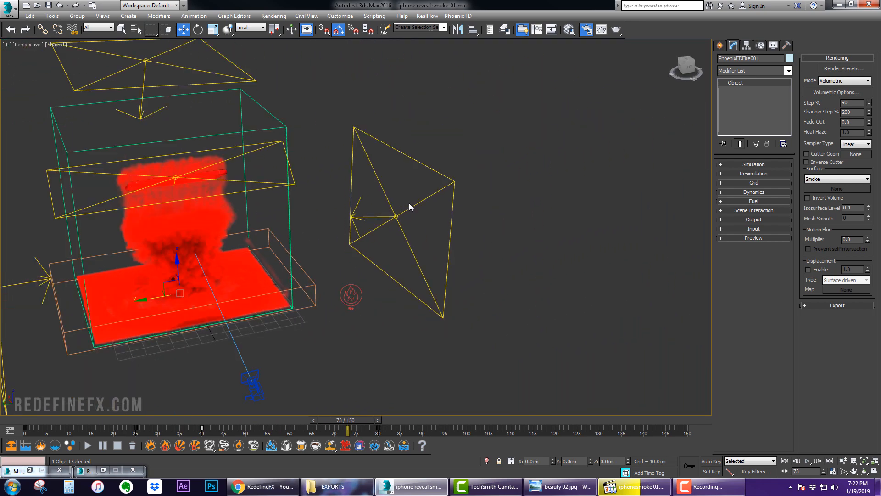
click(720, 45)
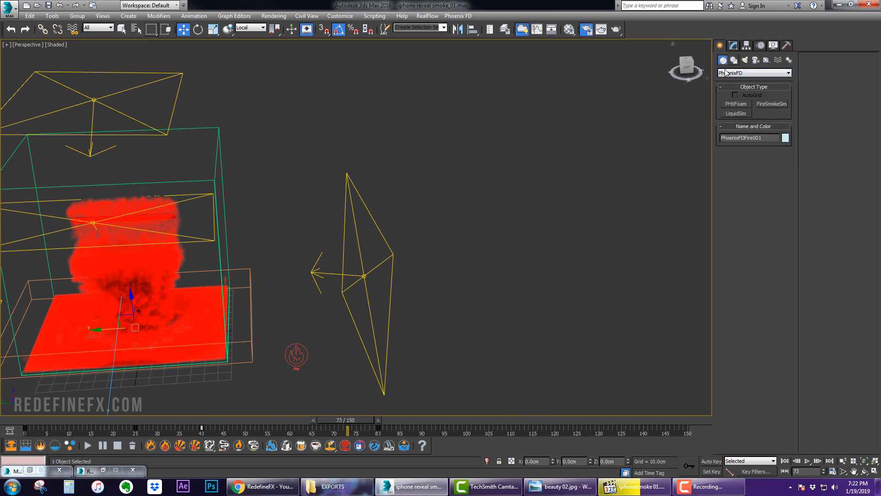
Step: Draw a FireSmokeSim simulator and a flat outline-only box, Box002, on its floor
click(771, 103)
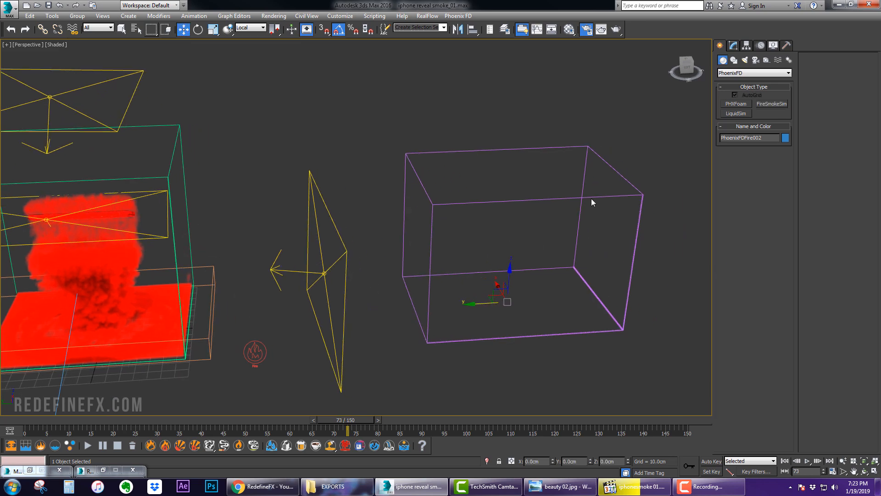
click(753, 73)
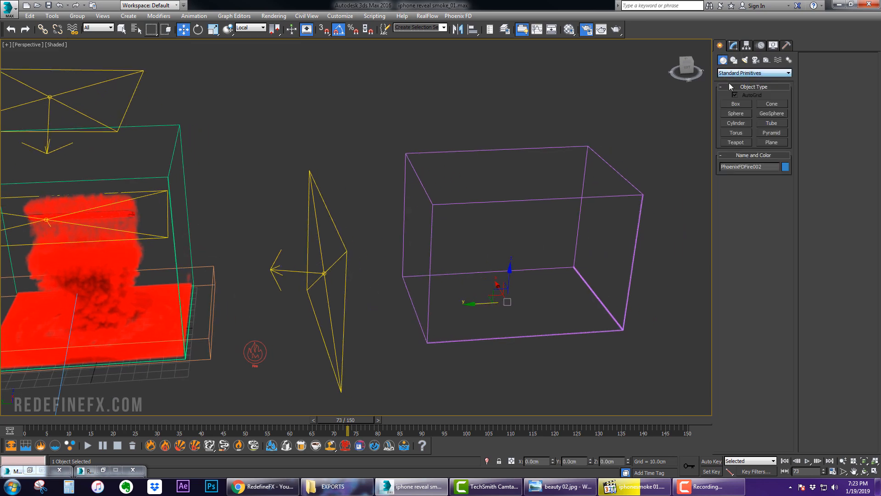
click(736, 103)
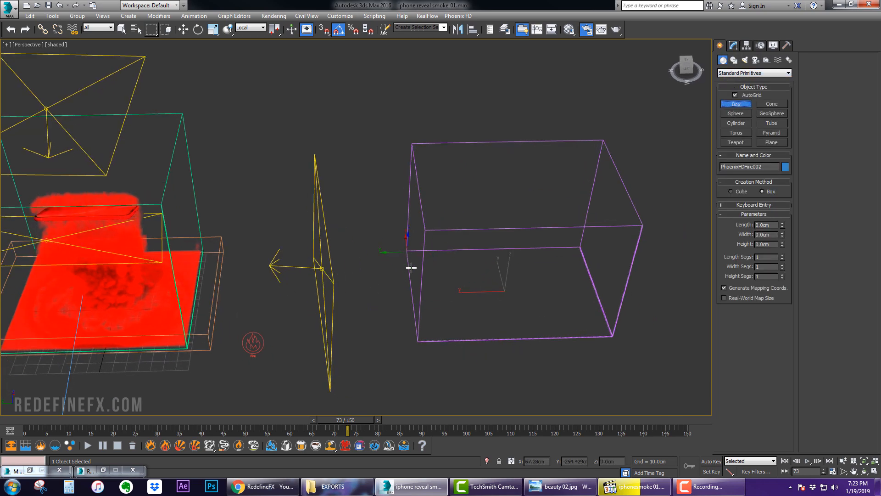
drag(418, 245, 610, 320)
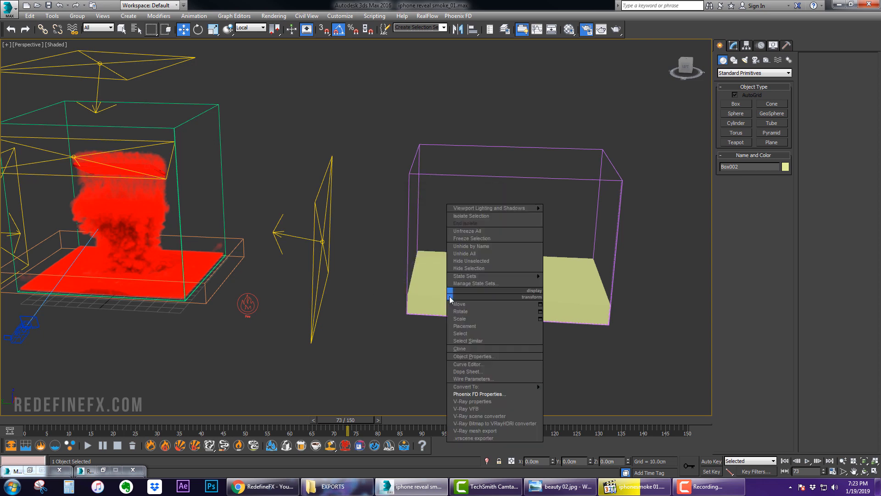
click(473, 356)
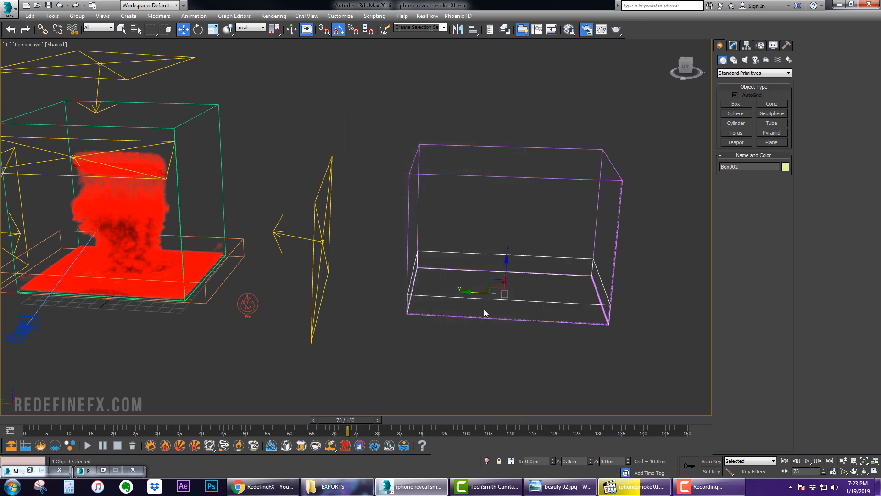
Step: Place a PHXSource emitting from Box002, set its Emit Mode, and open the Dynamics advection options
click(766, 60)
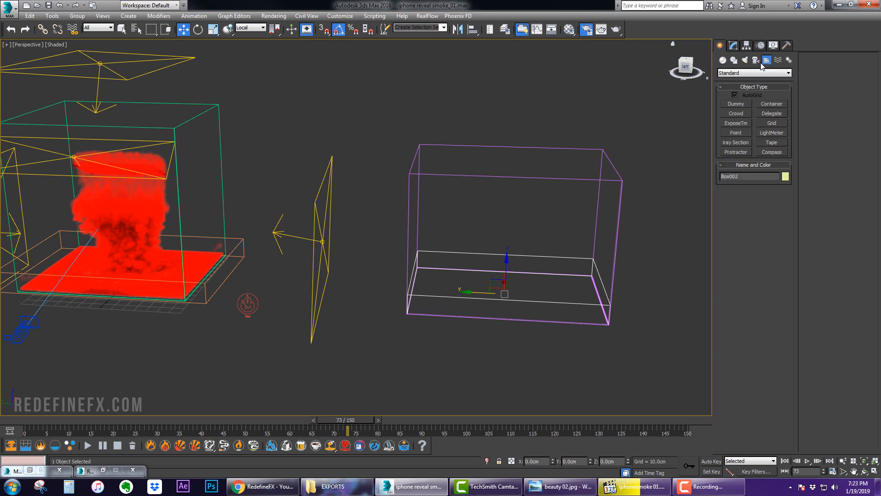
click(753, 73)
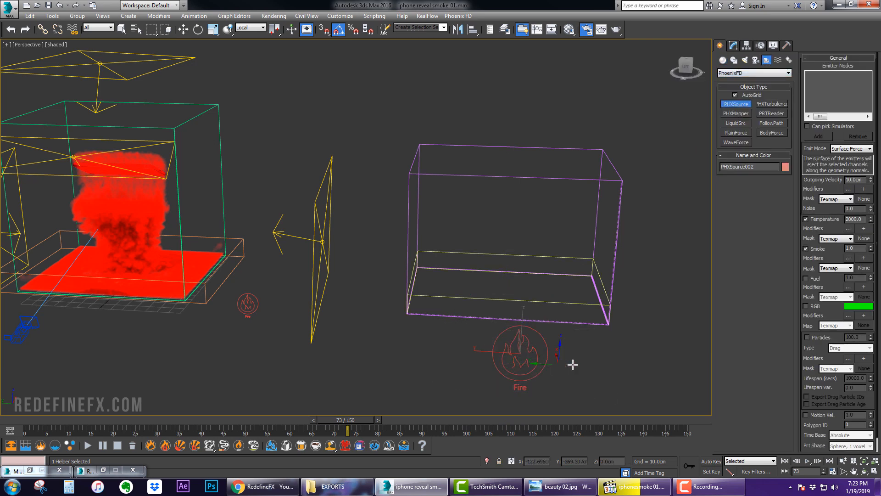
click(732, 45)
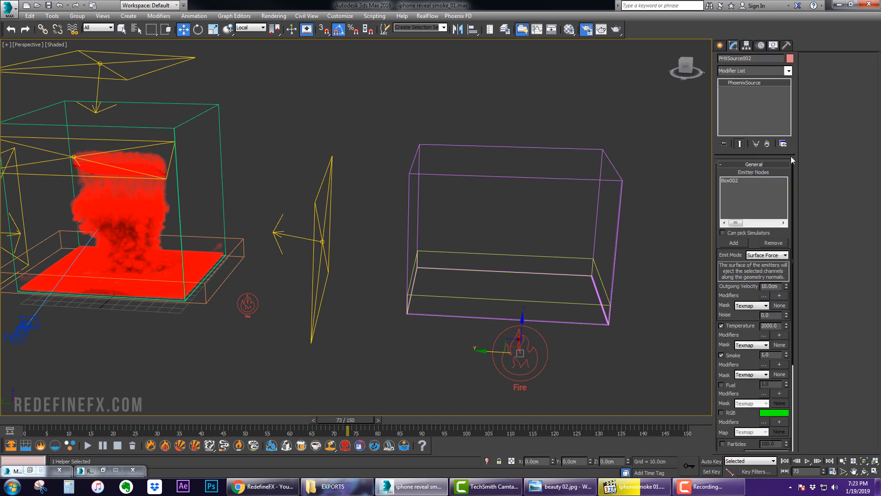
click(785, 255)
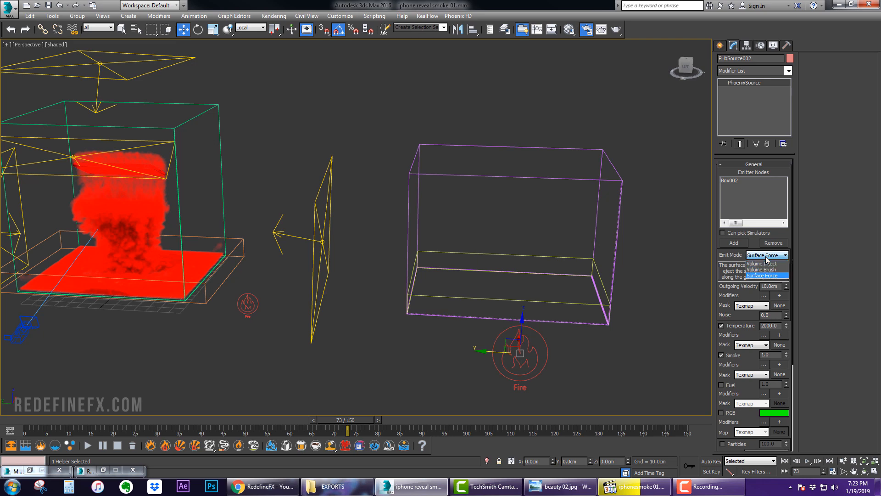
click(762, 269)
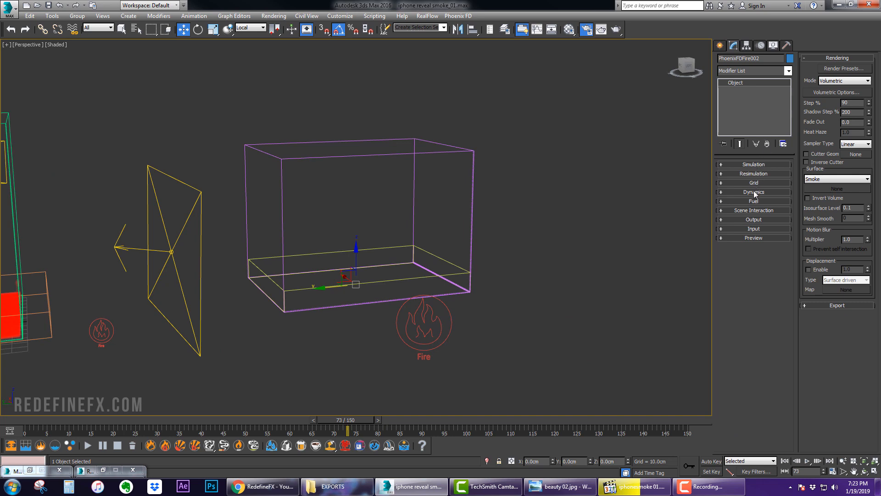
click(754, 192)
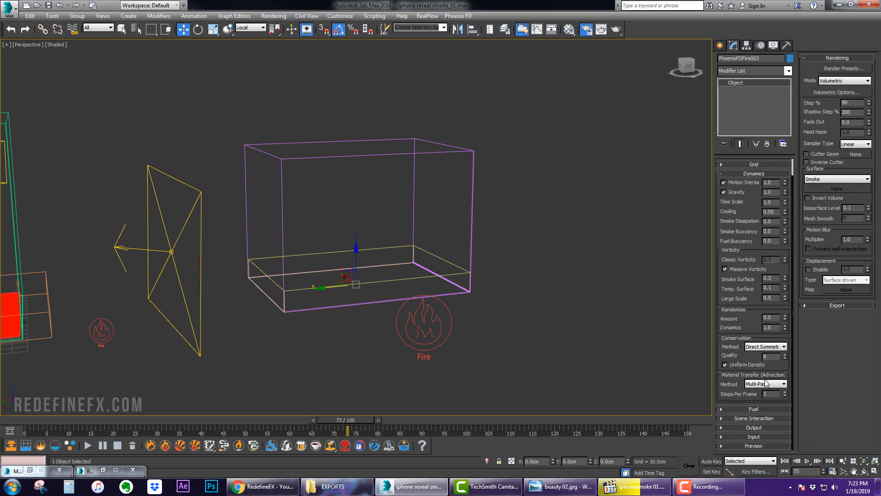
click(786, 391)
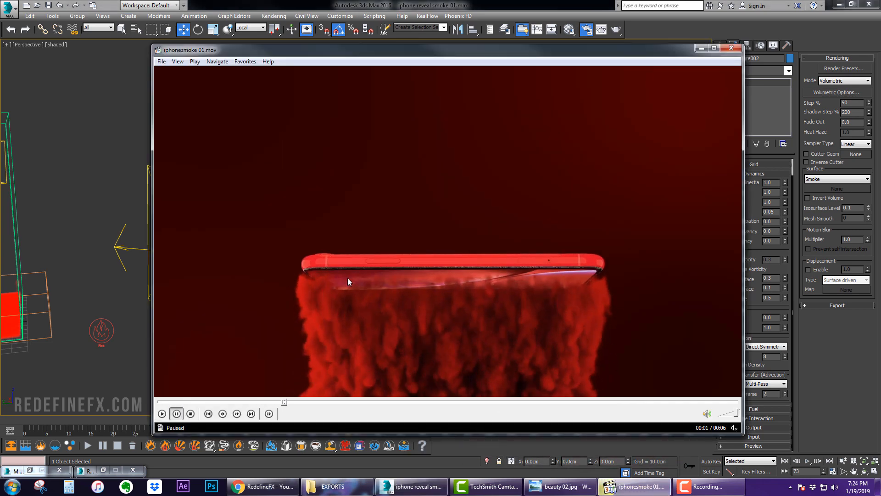
Step: Play and pause iphonesmoke 01.mov, minimizing and restoring the player to check the scene
click(162, 413)
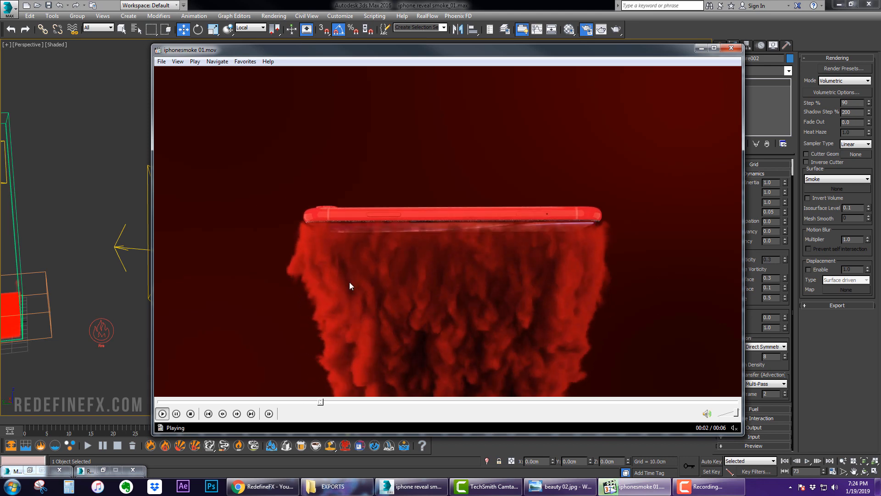
click(162, 413)
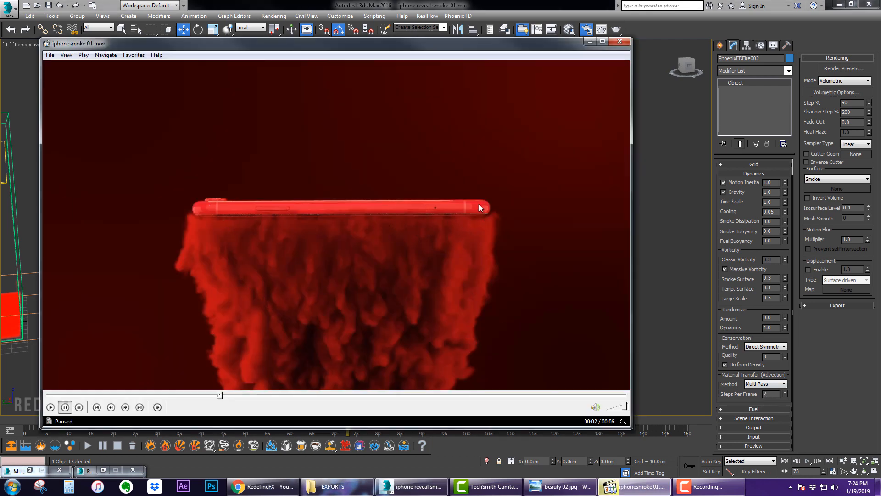
mouse_move(227, 197)
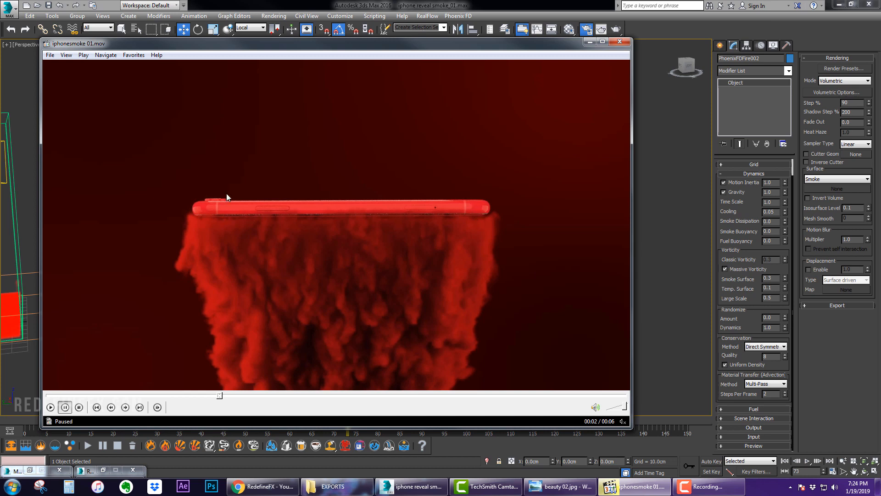
mouse_move(382, 178)
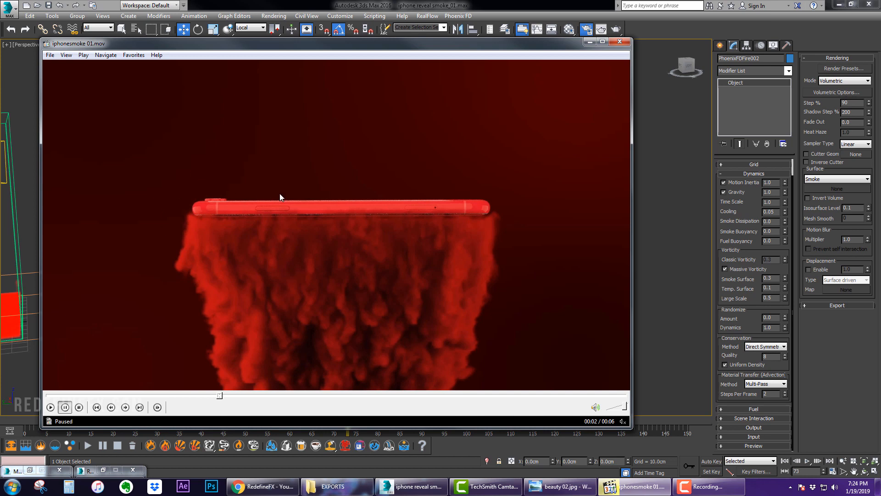
mouse_move(292, 288)
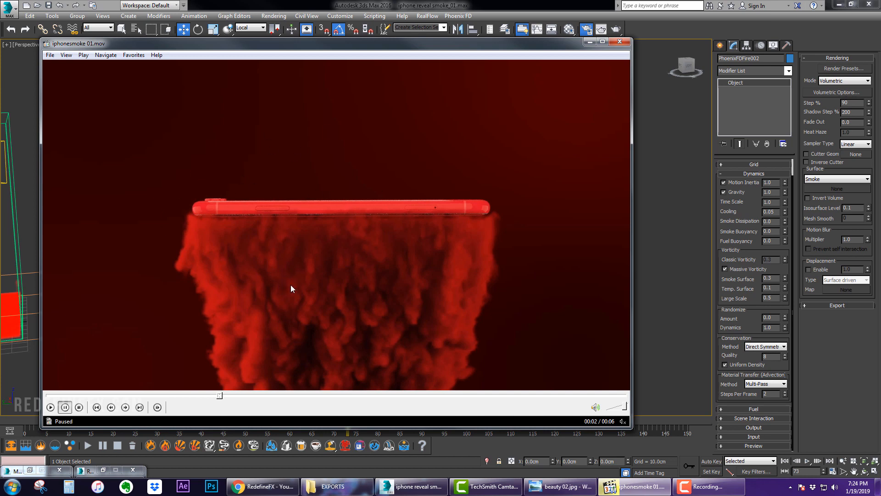
mouse_move(217, 204)
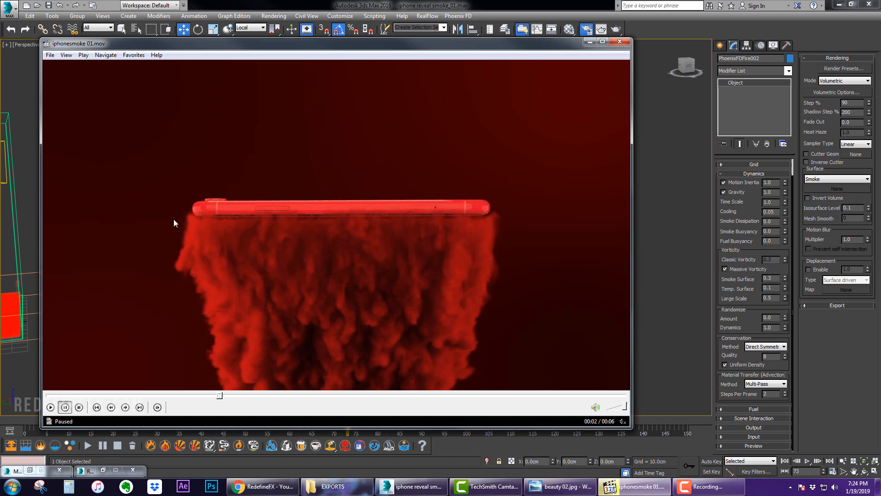
click(50, 407)
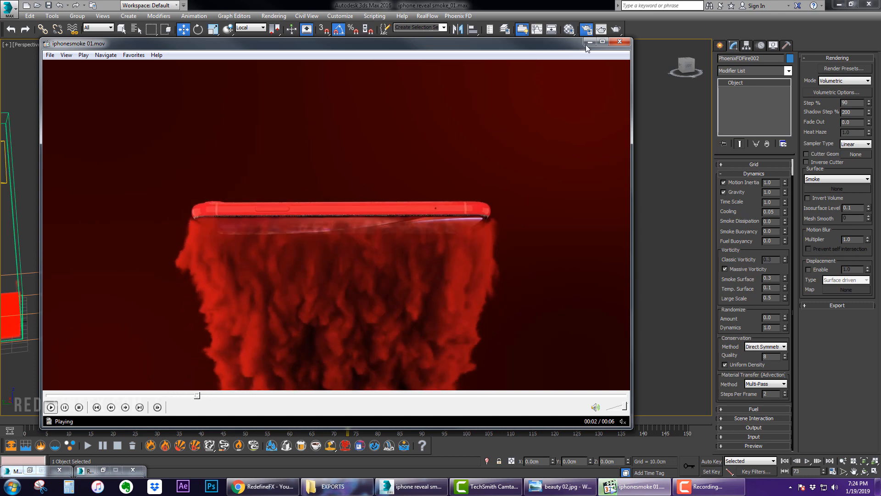
click(619, 42)
text(16)
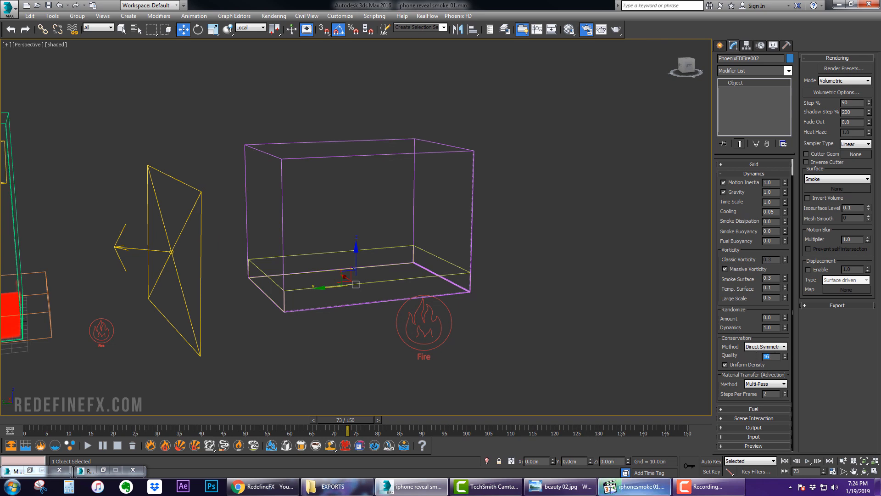
click(633, 486)
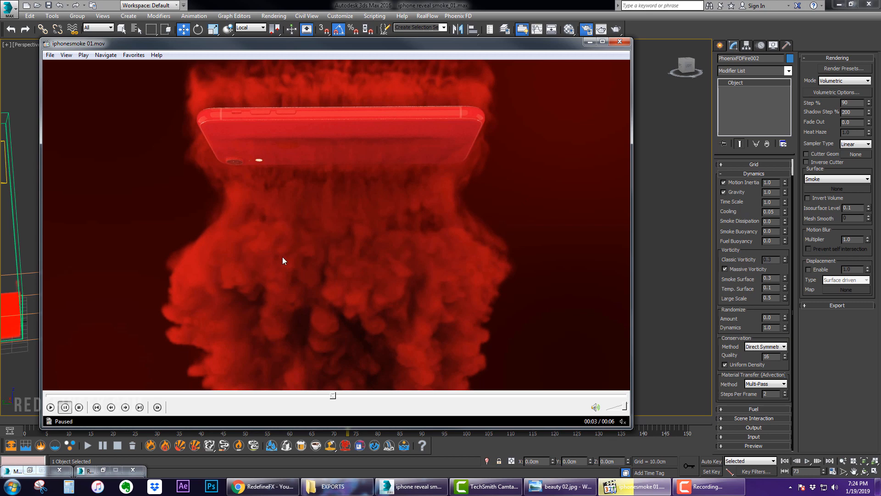
mouse_move(238, 282)
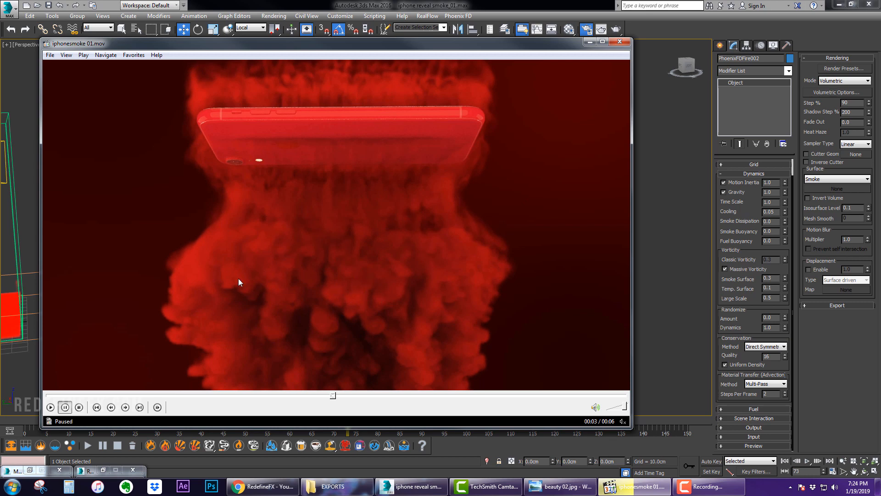
click(618, 41)
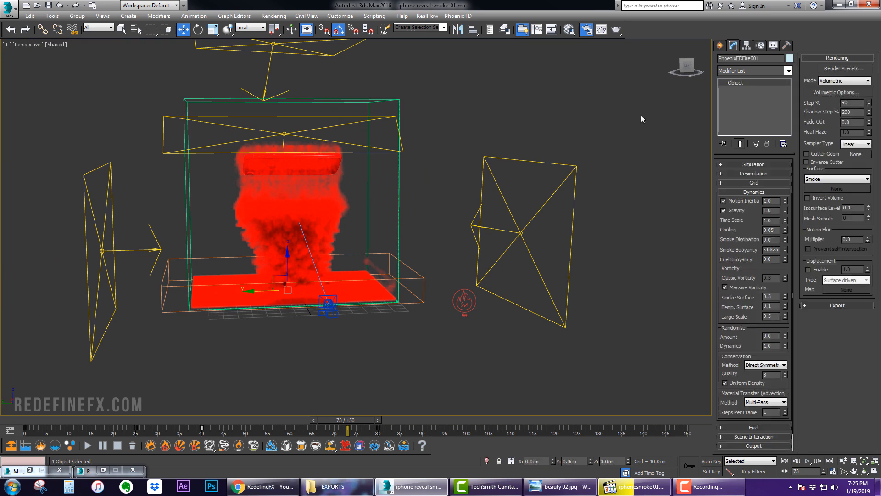
mouse_move(739, 250)
text(-0.7)
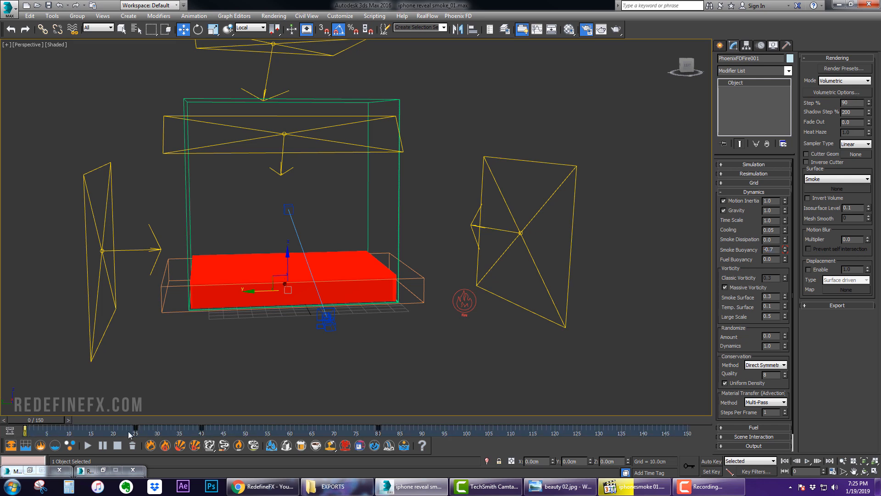
Step: Scrub the timeline to frame 23 to preview the -0.7 buoyancy smoke
drag(26, 429, 135, 429)
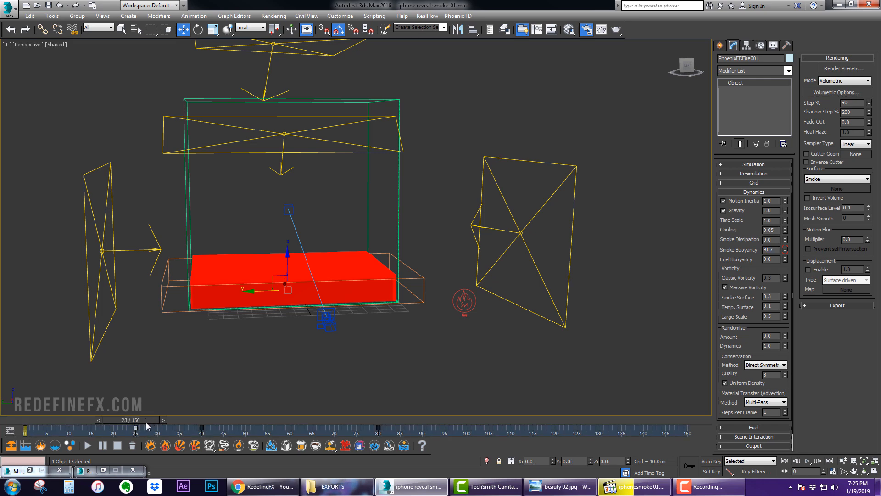
drag(132, 420, 205, 420)
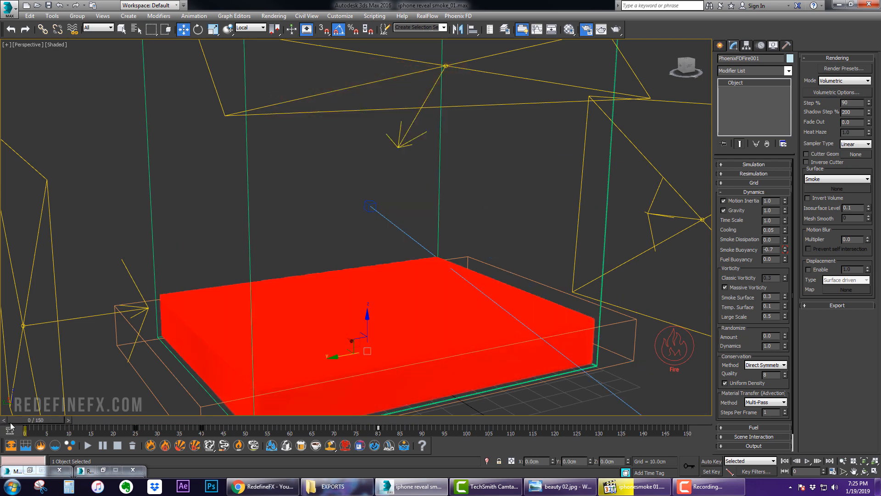
drag(17, 420, 90, 420)
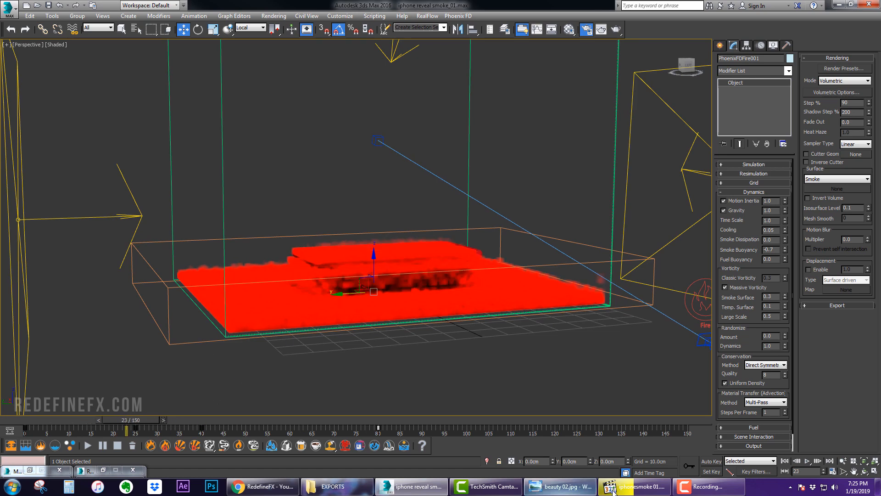
Step: Pause and resume iphonesmoke 01.mov on the phone's back view, stopping near 0:05
click(631, 486)
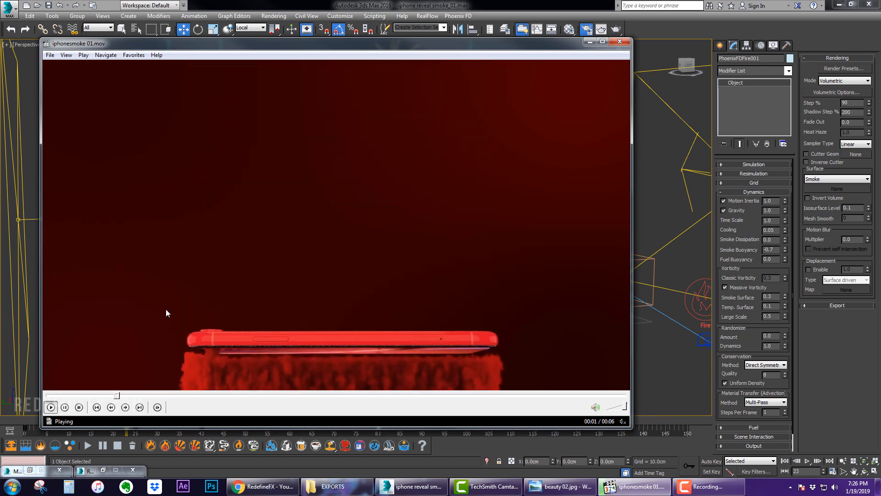
click(50, 407)
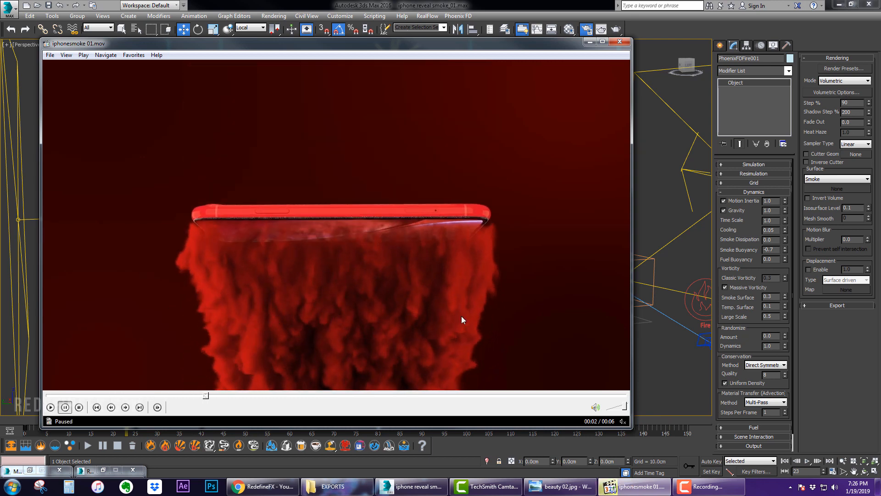
mouse_move(338, 291)
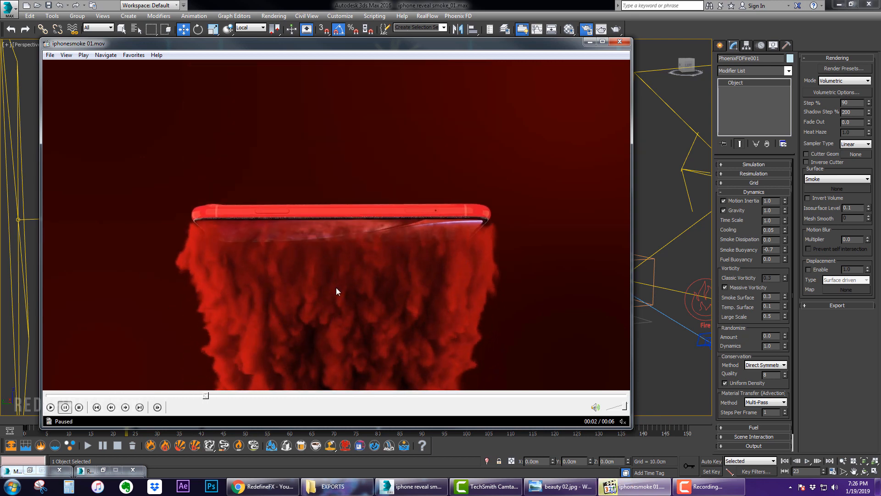
click(50, 407)
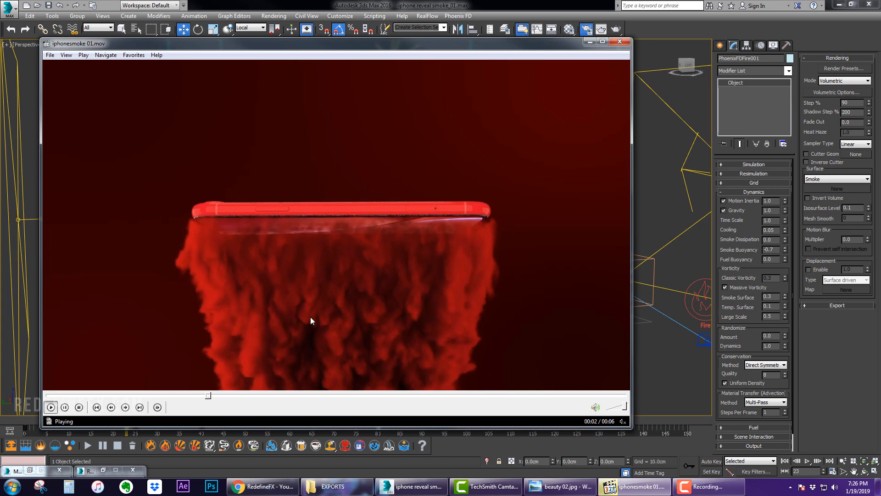
click(64, 407)
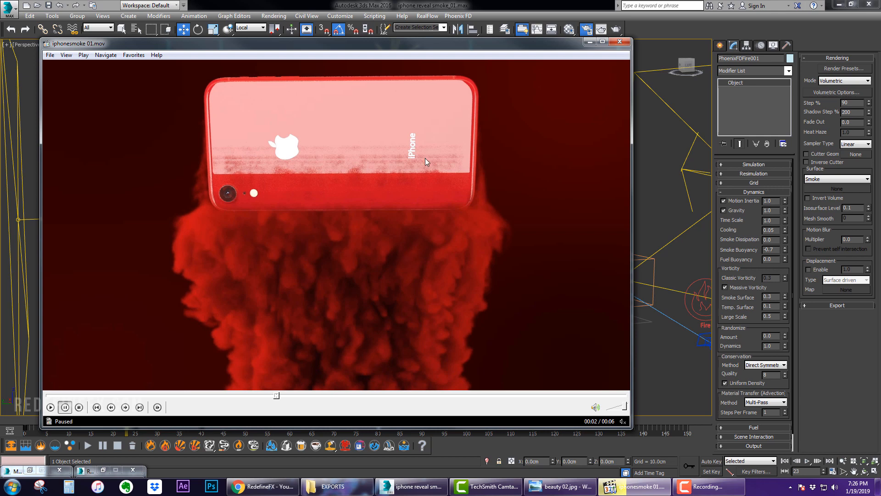
mouse_move(308, 154)
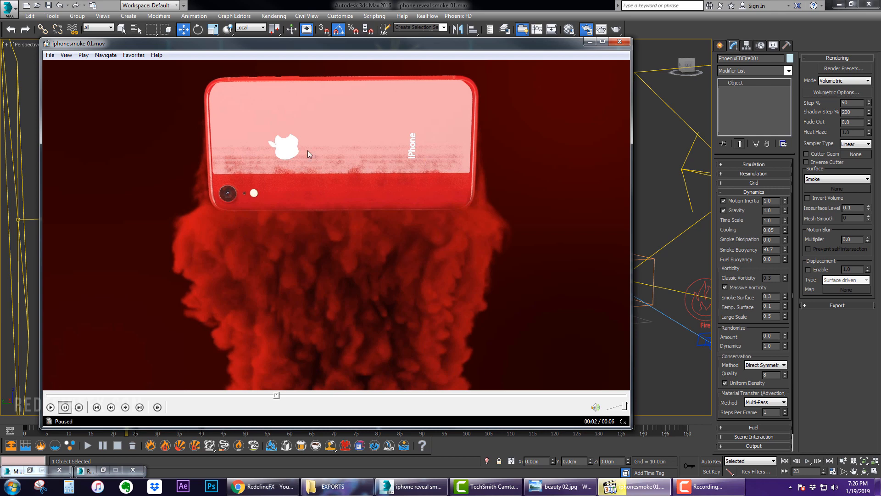
click(139, 407)
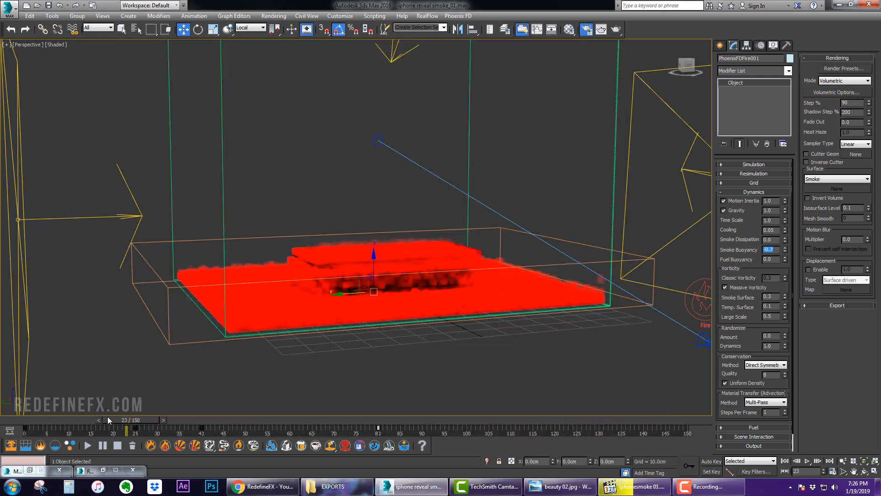
mouse_move(630, 485)
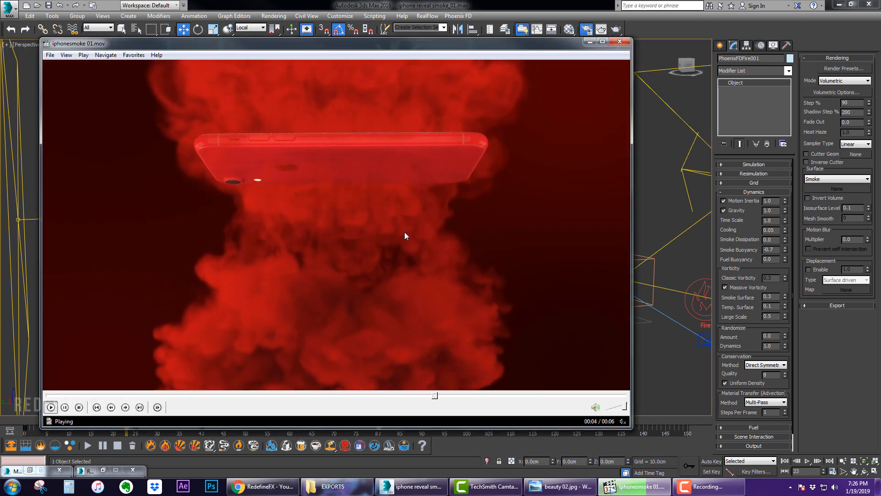
click(50, 407)
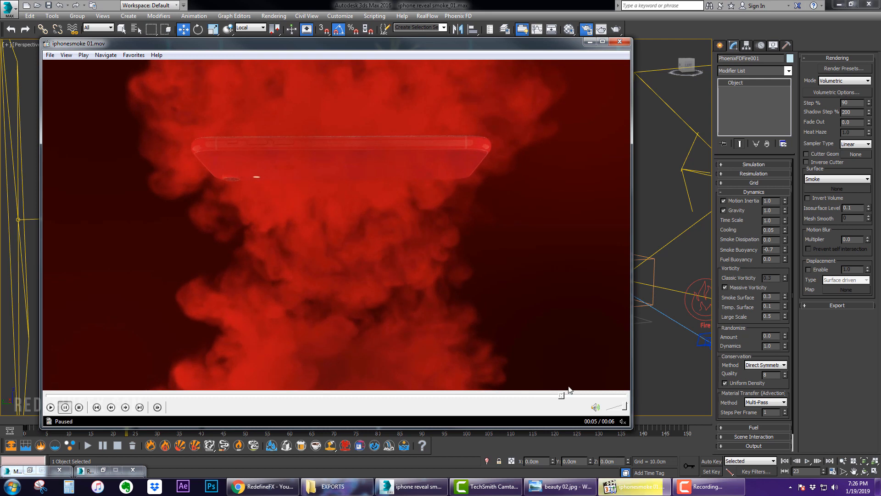
mouse_move(272, 103)
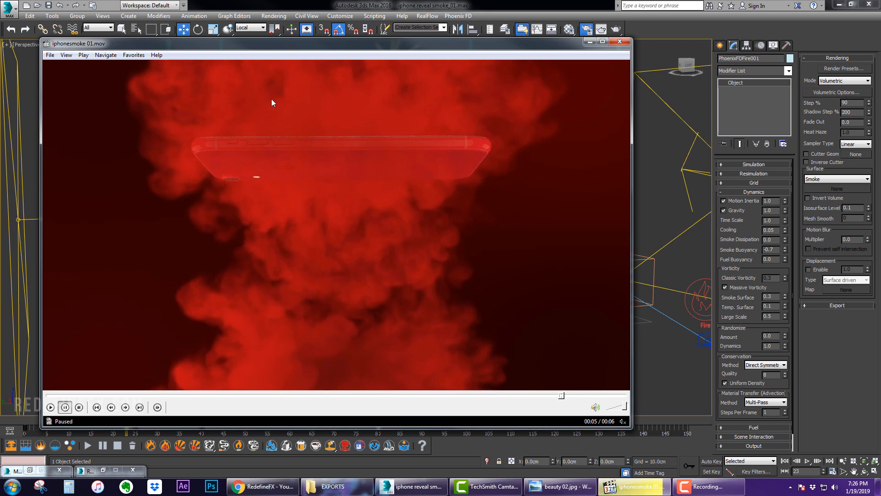
mouse_move(362, 325)
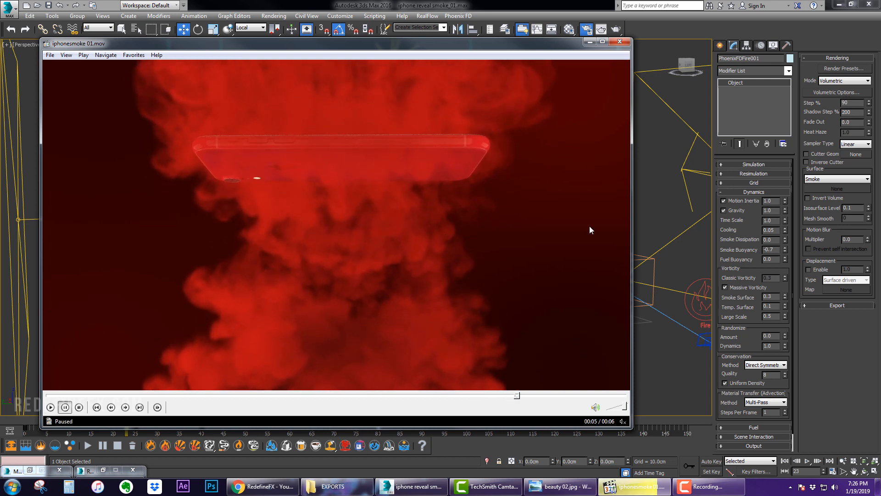
mouse_move(463, 400)
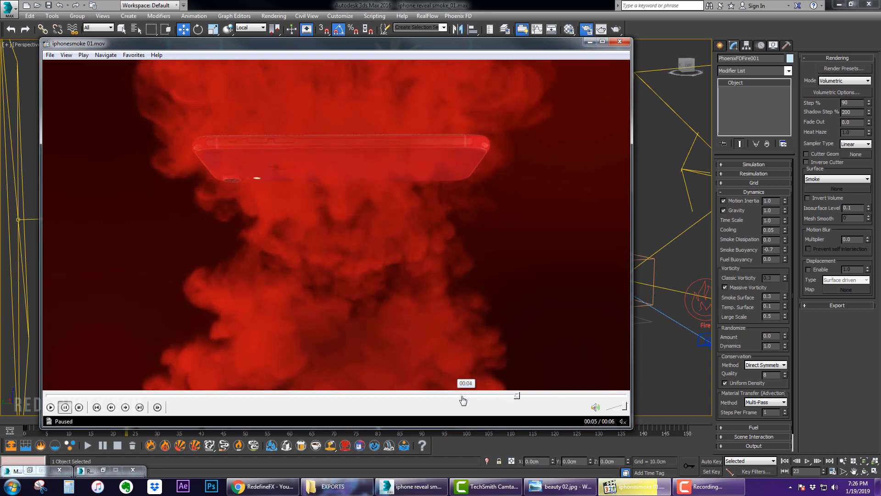
mouse_move(561, 71)
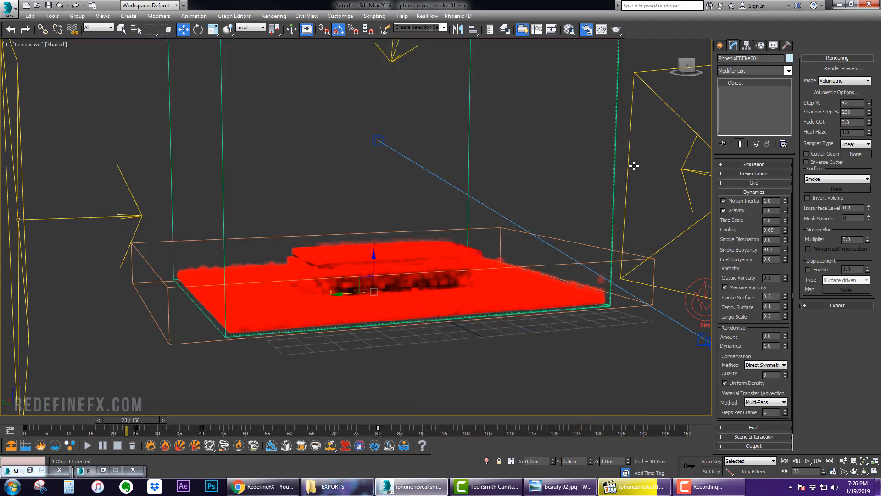
Step: Set the smoke's Constant Color in Volumetric Options to blue
click(753, 192)
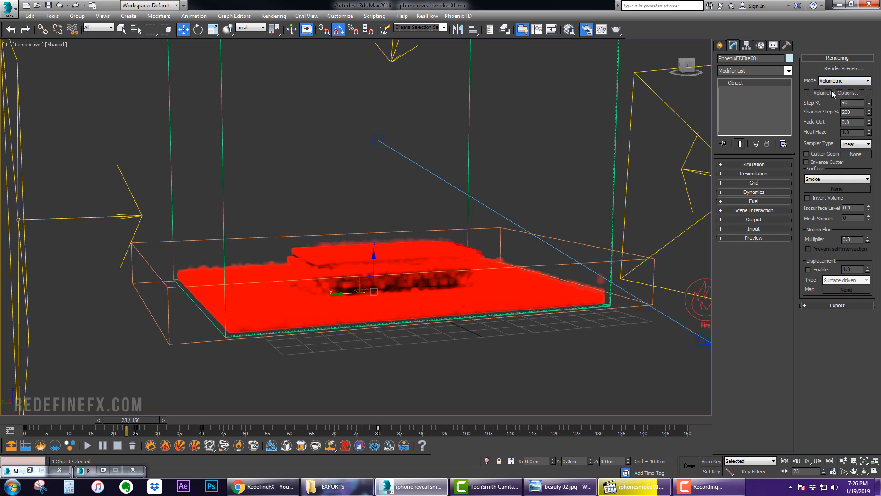
click(837, 92)
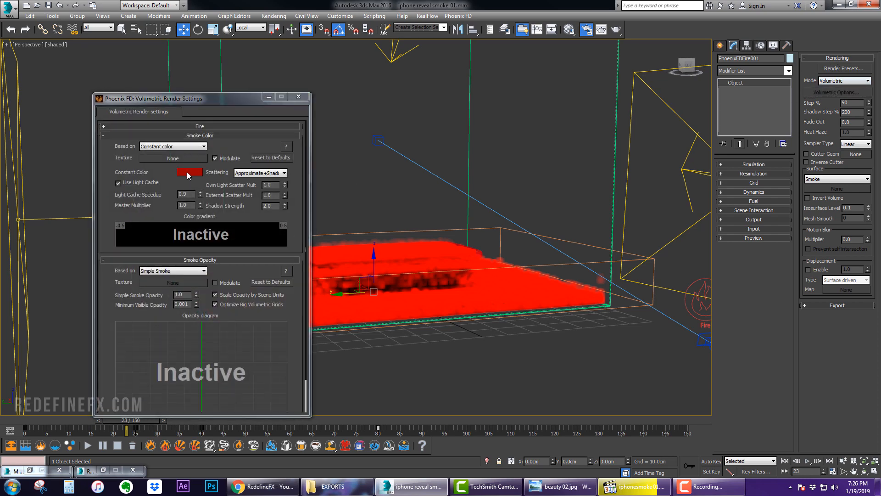
click(189, 172)
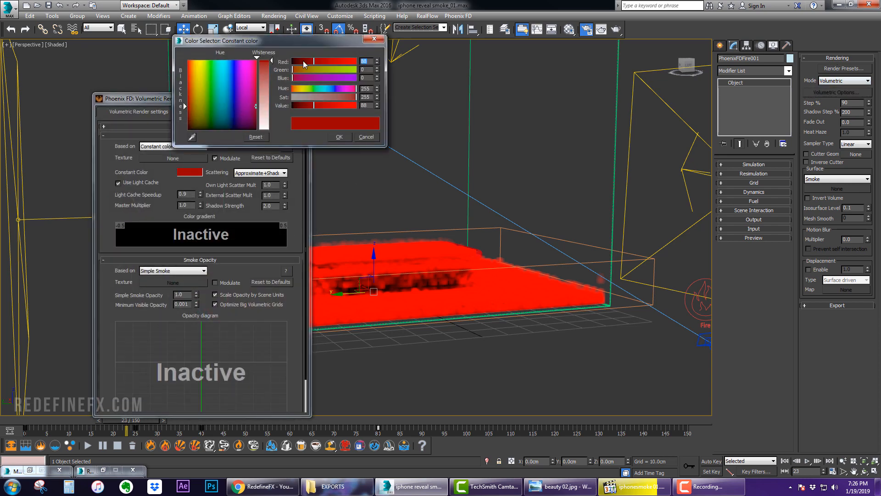
click(258, 60)
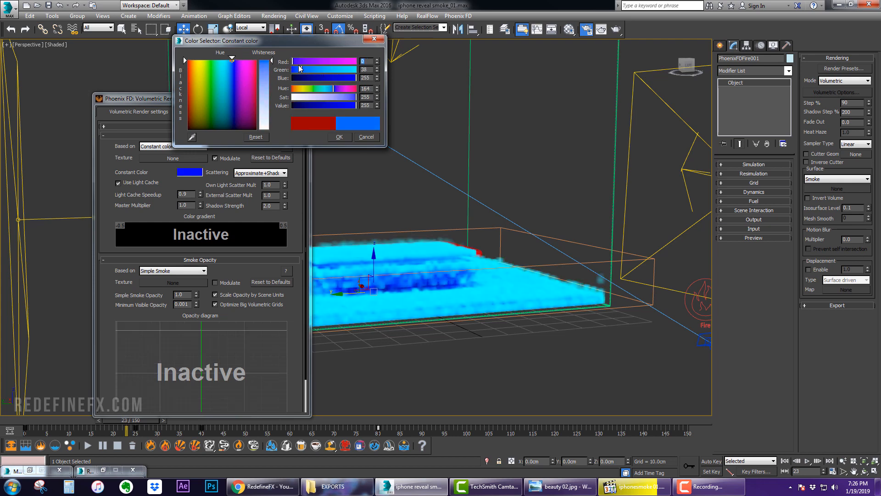
click(366, 136)
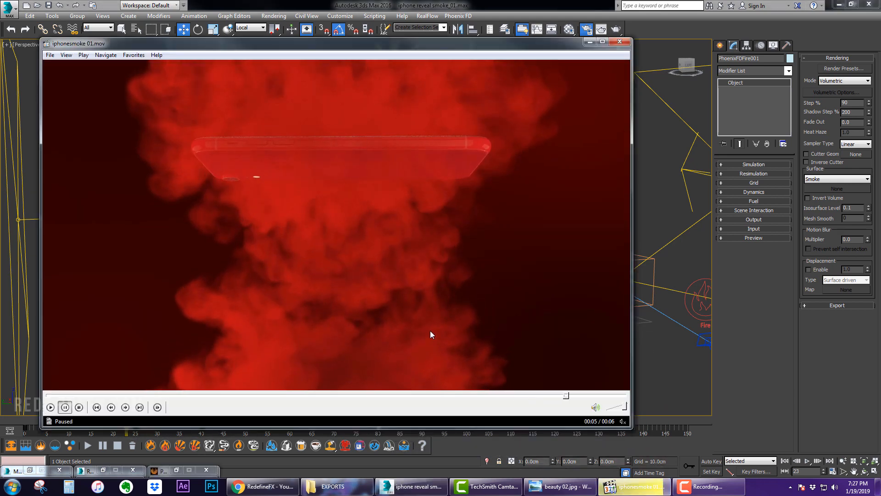
mouse_move(533, 108)
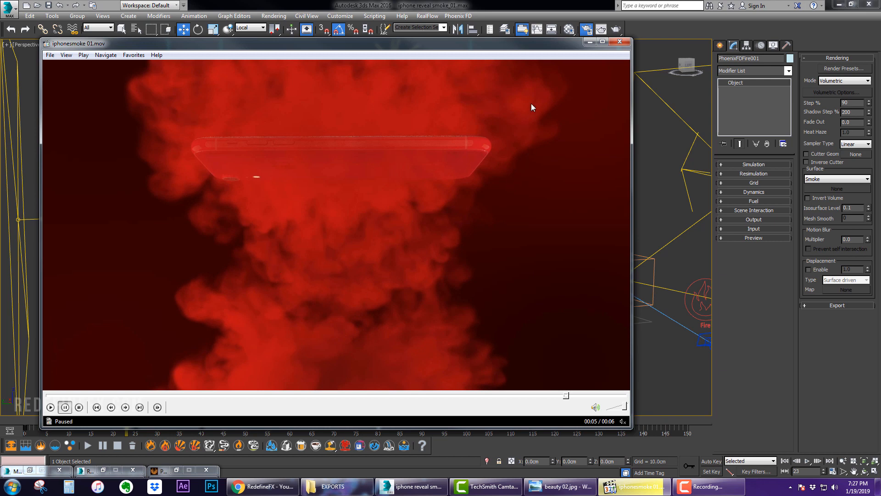
mouse_move(448, 292)
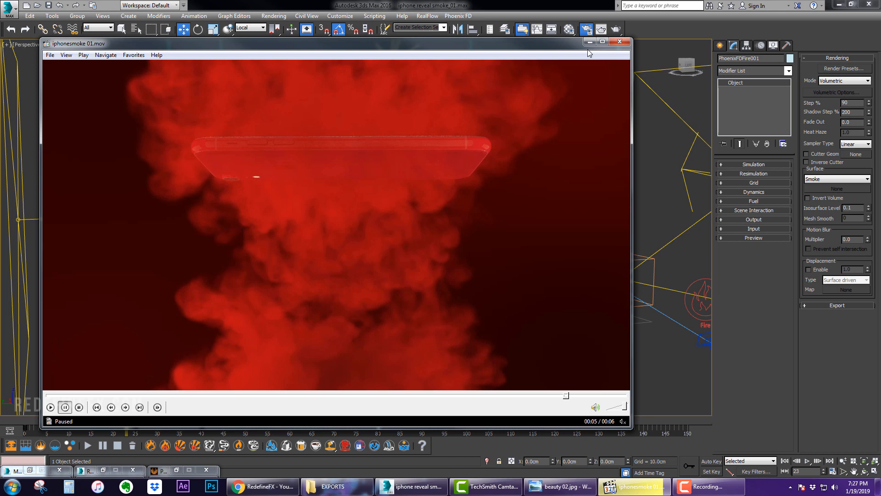
Step: Minimize the iphonesmoke 01 player window to return to 3ds Max
click(619, 42)
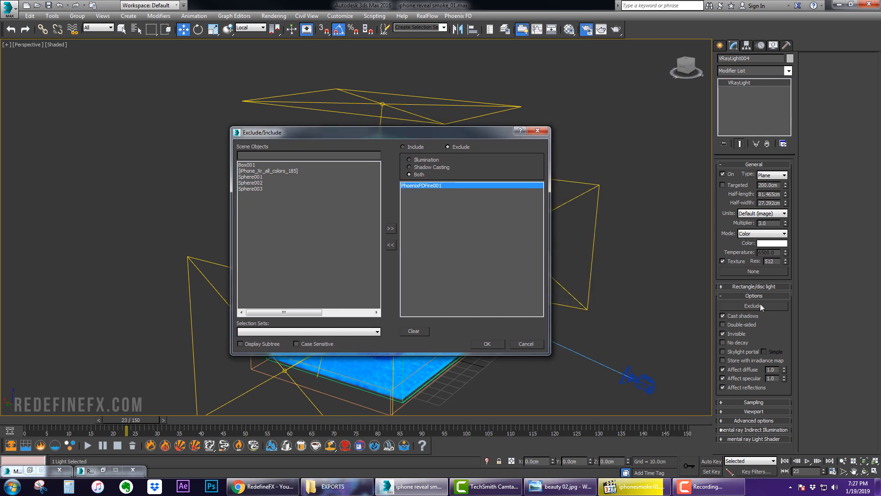
mouse_move(426, 184)
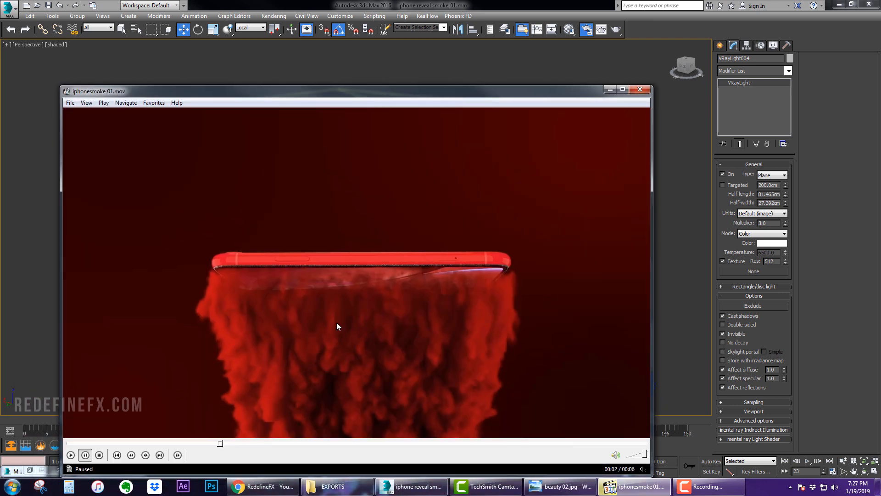
mouse_move(497, 268)
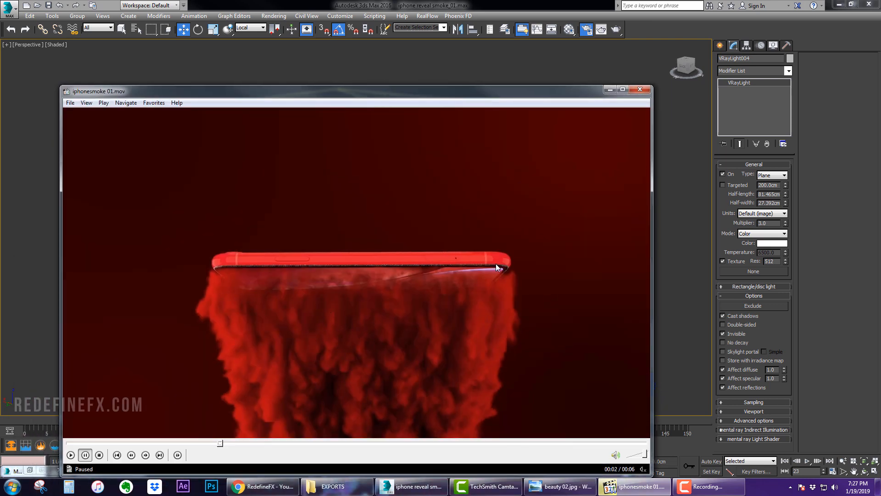
mouse_move(433, 265)
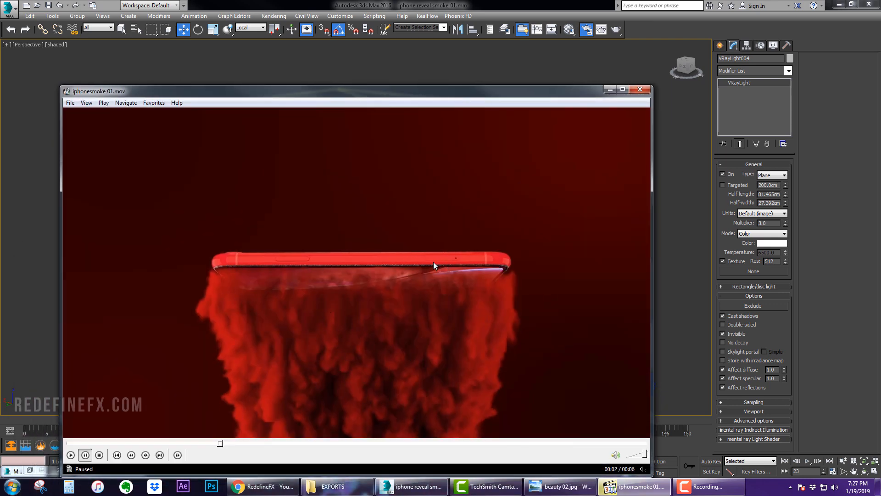
mouse_move(377, 130)
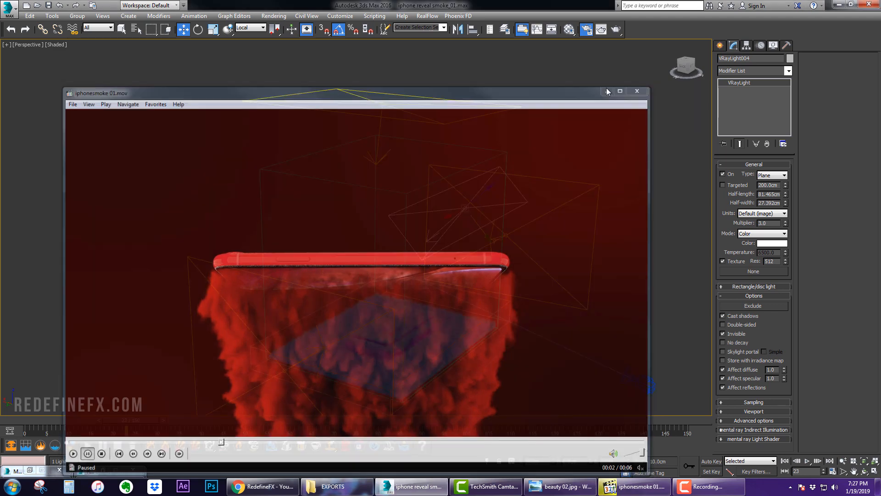
Step: Expand the simulator's Grid rollout showing 0.51 cm cells, then play iphonesmoke 01.mov
click(637, 91)
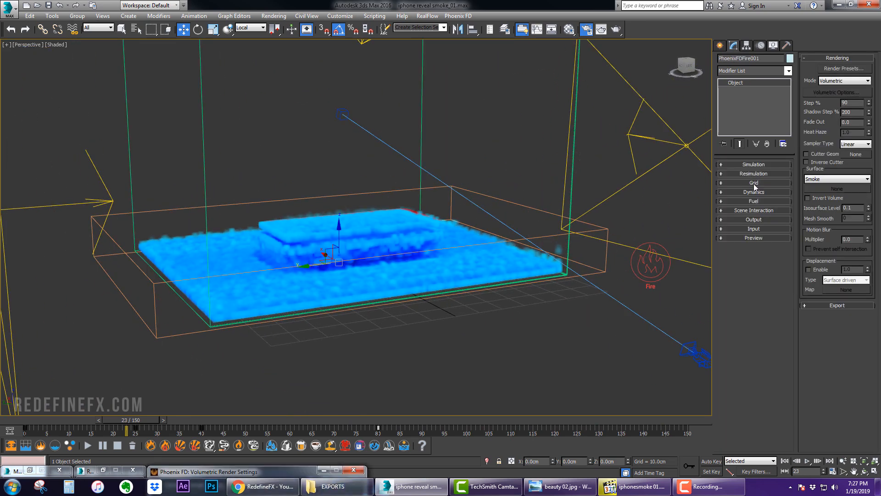
click(754, 183)
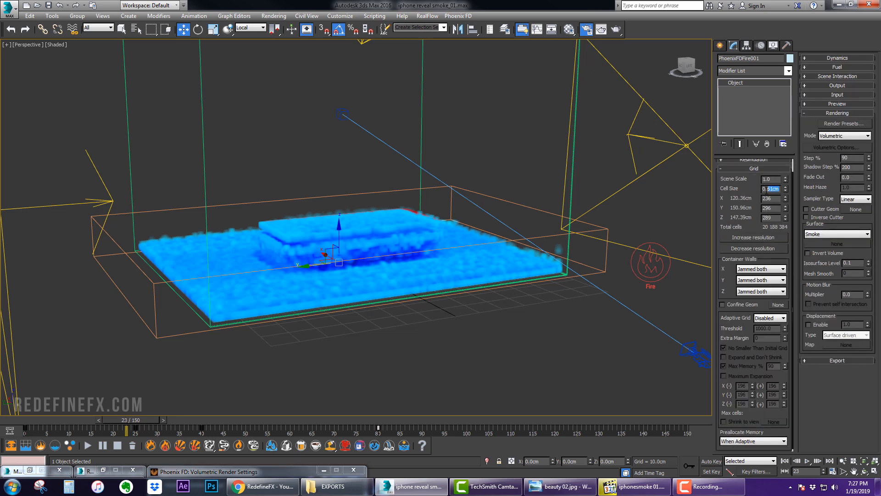
click(769, 188)
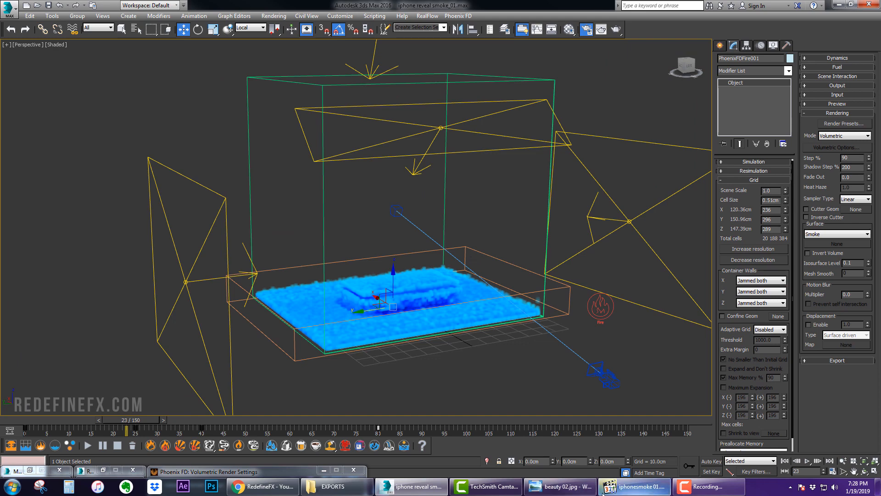
click(634, 486)
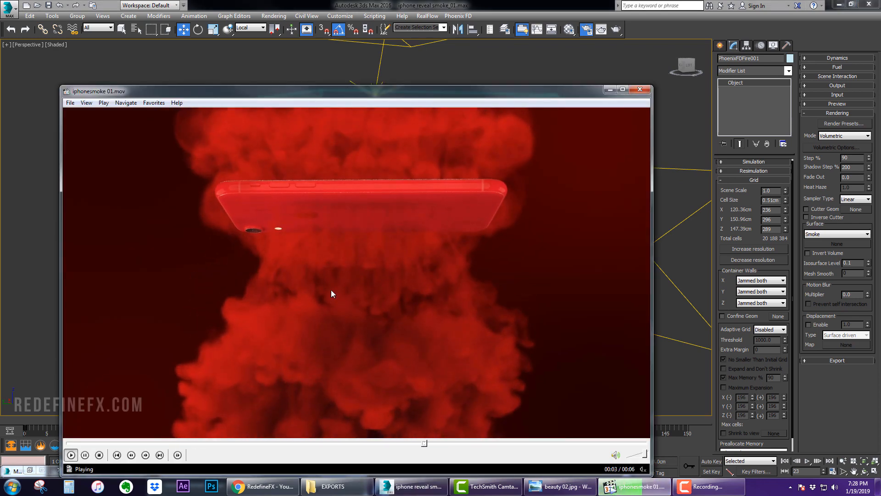
Step: Pause the clip and flip through the beauty 02 and beauty 01 phone stills in Photo Viewer
click(85, 455)
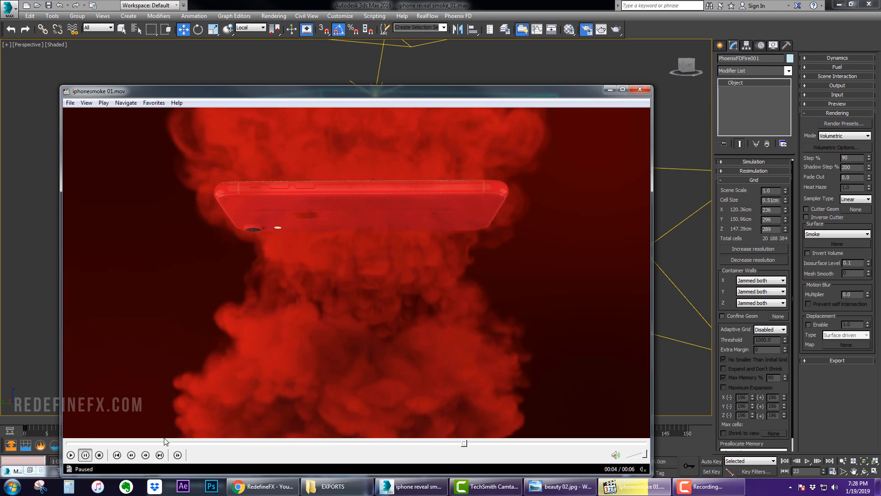
click(70, 455)
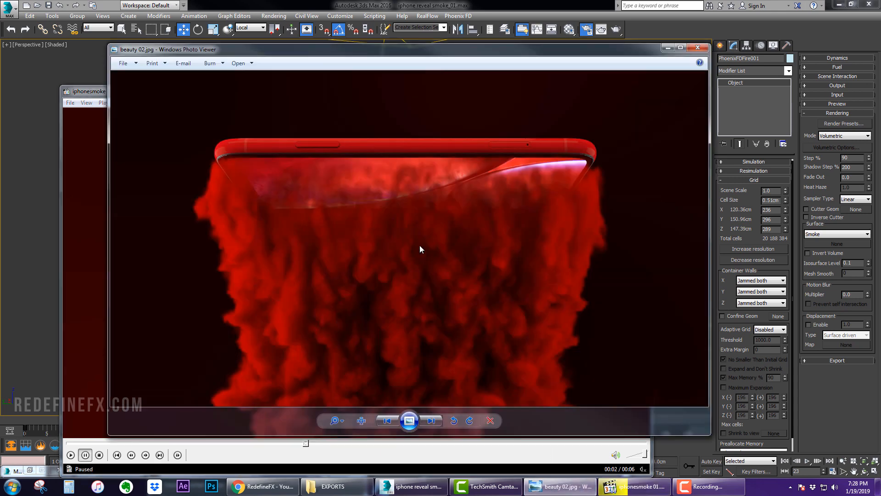
click(430, 420)
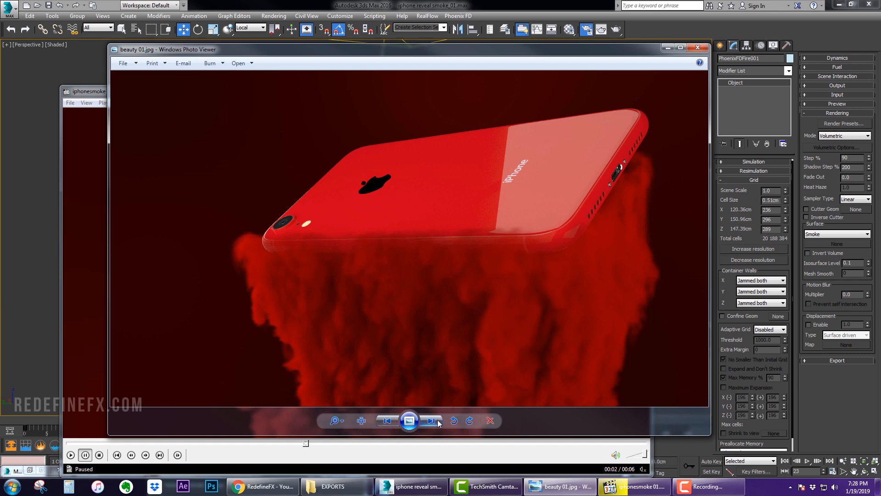
click(698, 48)
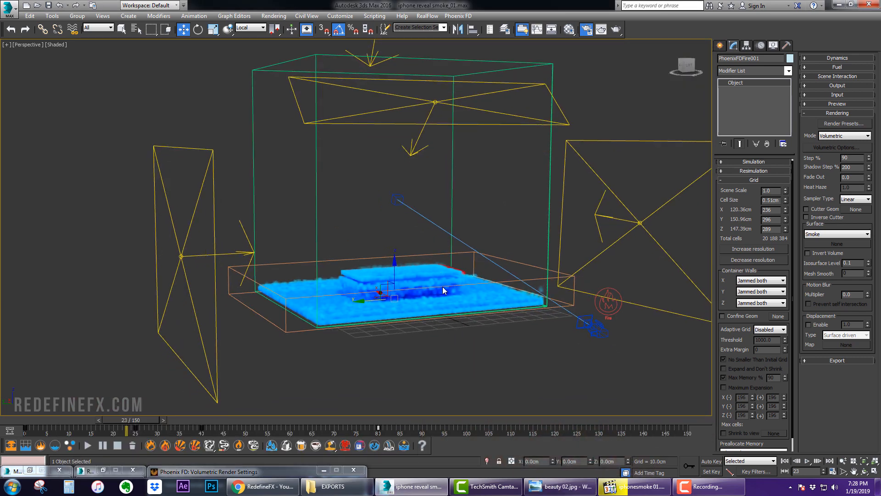
Step: Bring up the RedefineFX YouTube channel page in Chrome and scroll through its popular uploads
drag(443, 290, 413, 220)
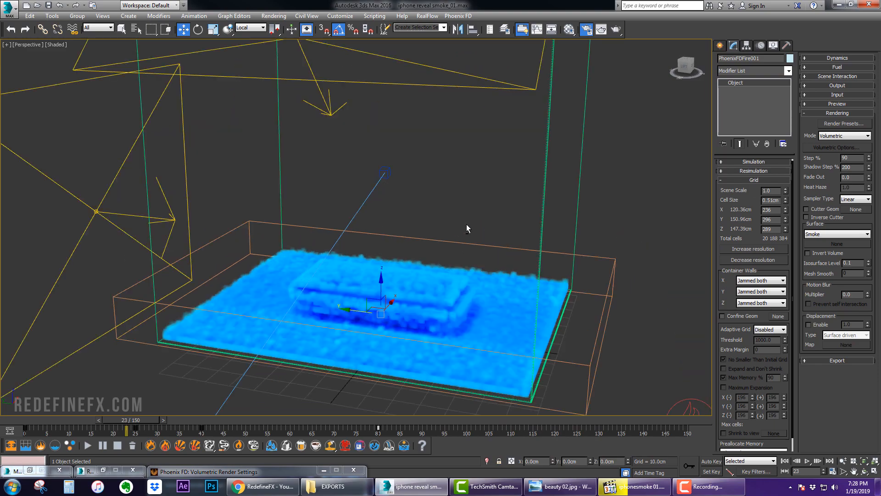
click(261, 486)
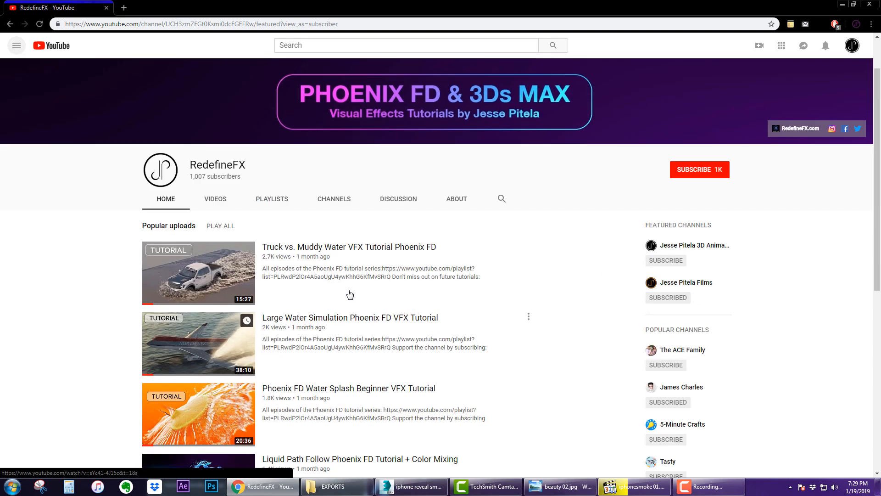
scroll(down, 3)
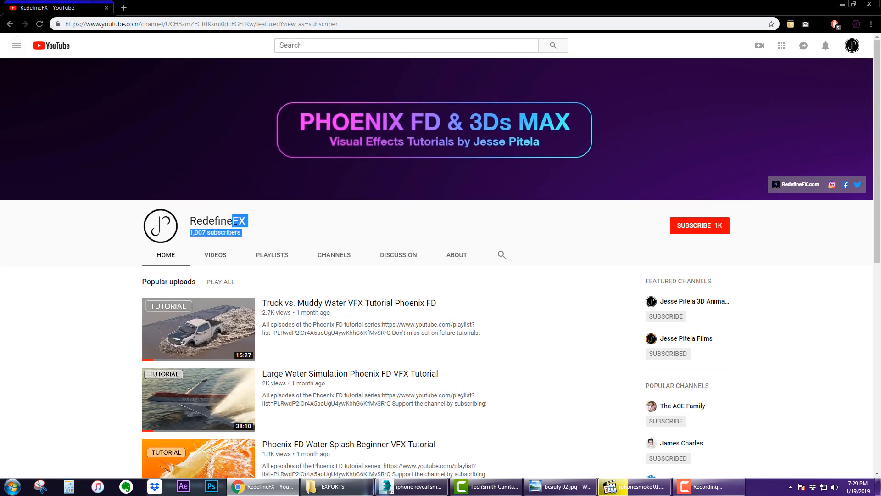